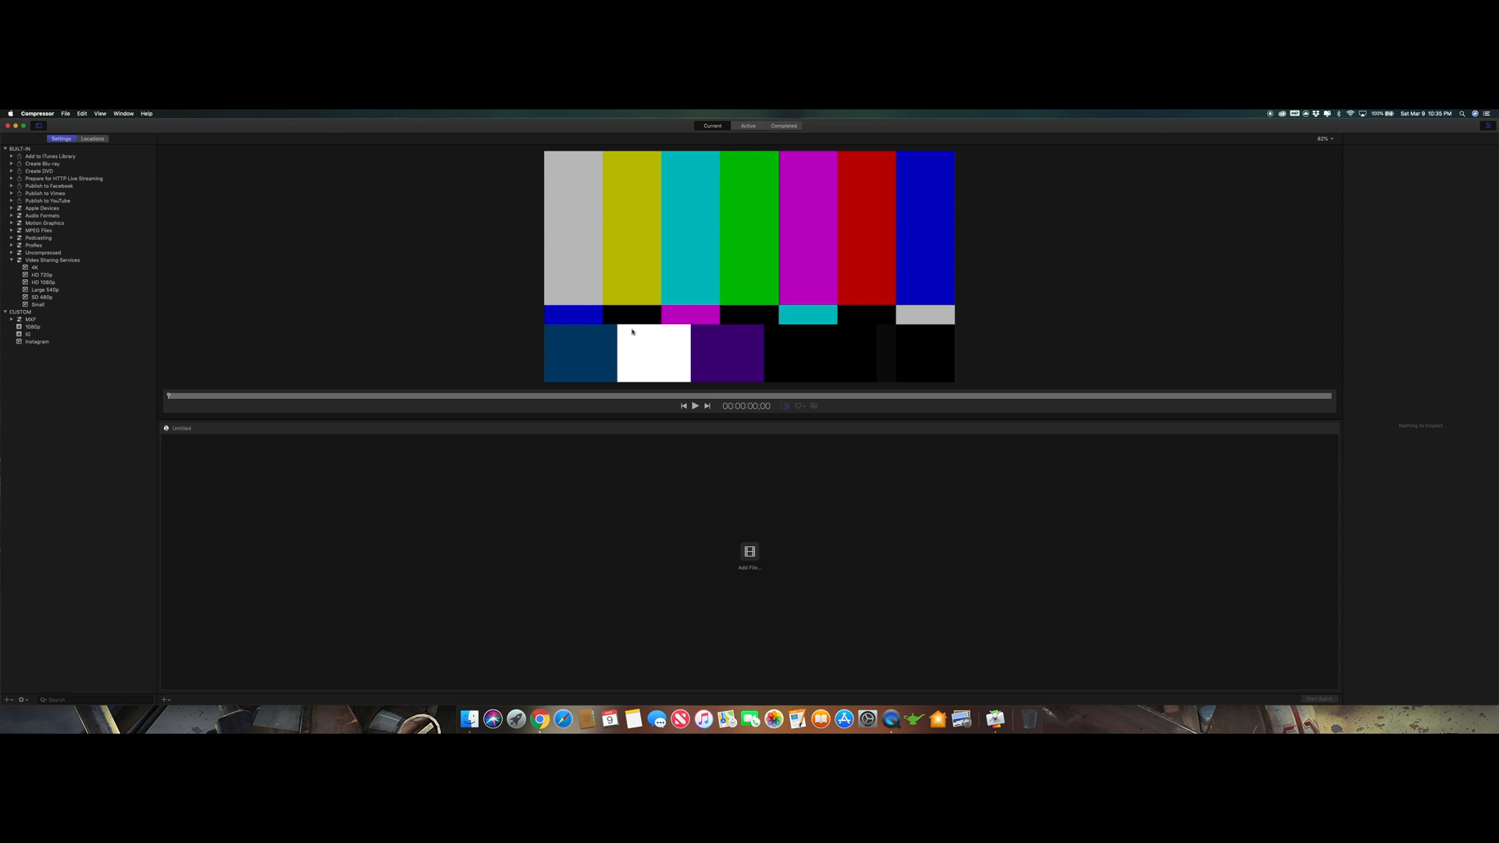
pyautogui.moveTo(88, 294)
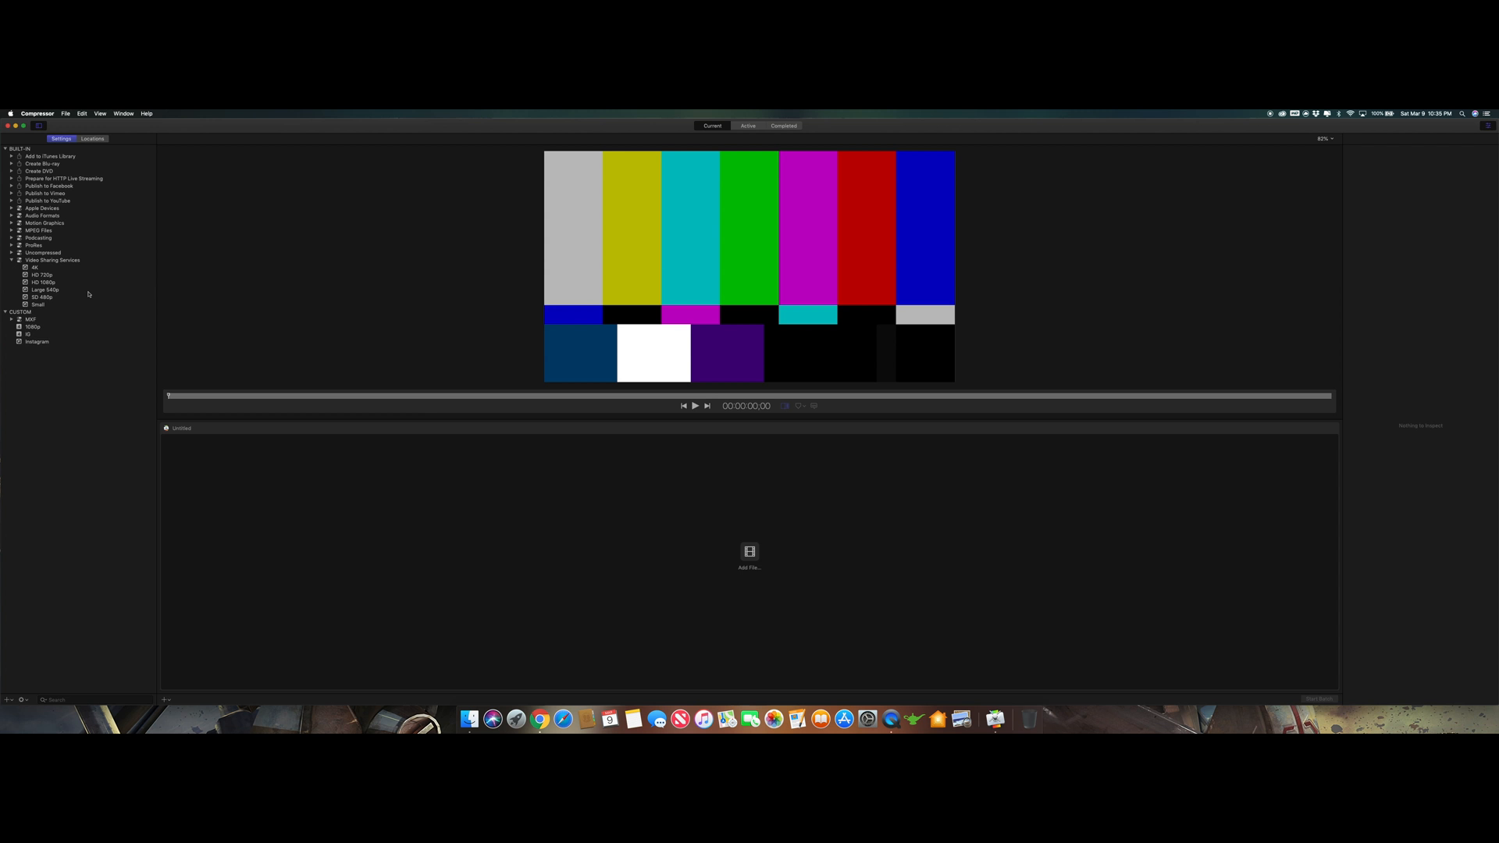
# Expand Video Sharing Services and show the HD 1080p preset's properties
pyautogui.click(49, 259)
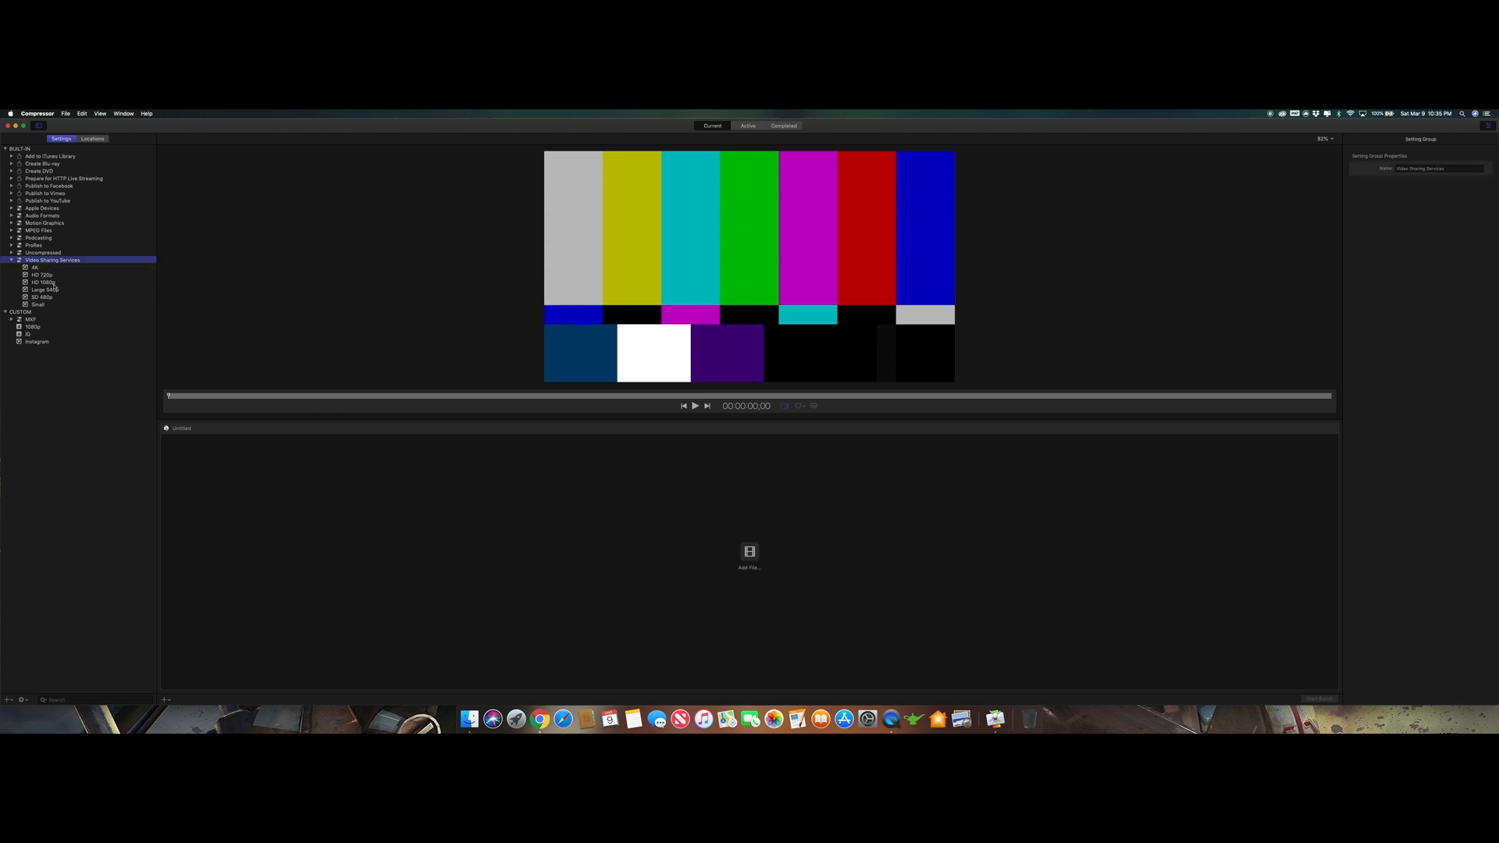
pyautogui.click(43, 282)
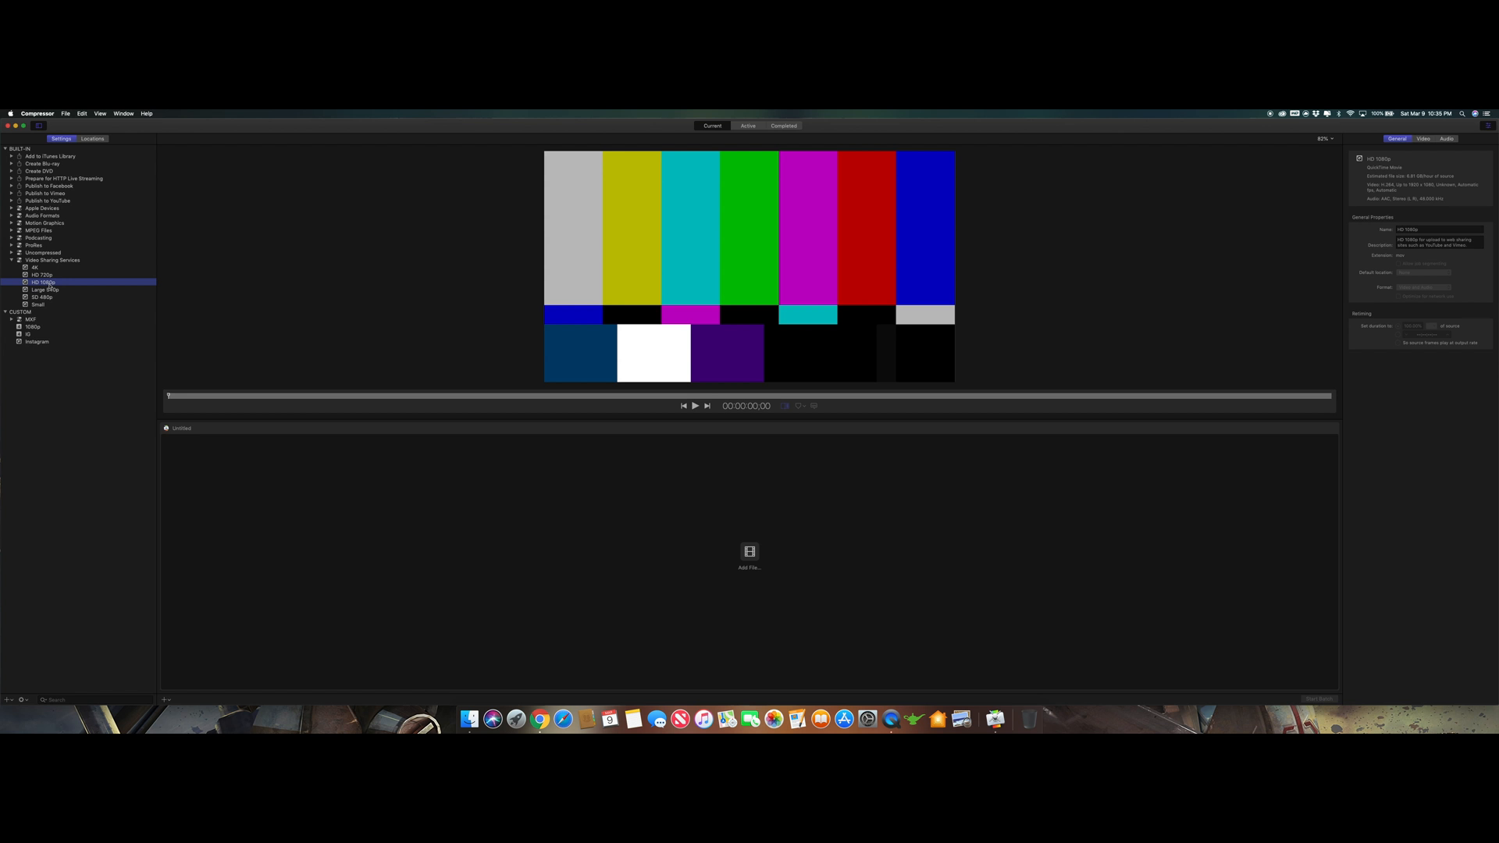
# Duplicate HD 1080p into Custom presets, rename the copy IG2, and select it
pyautogui.rightClick(43, 281)
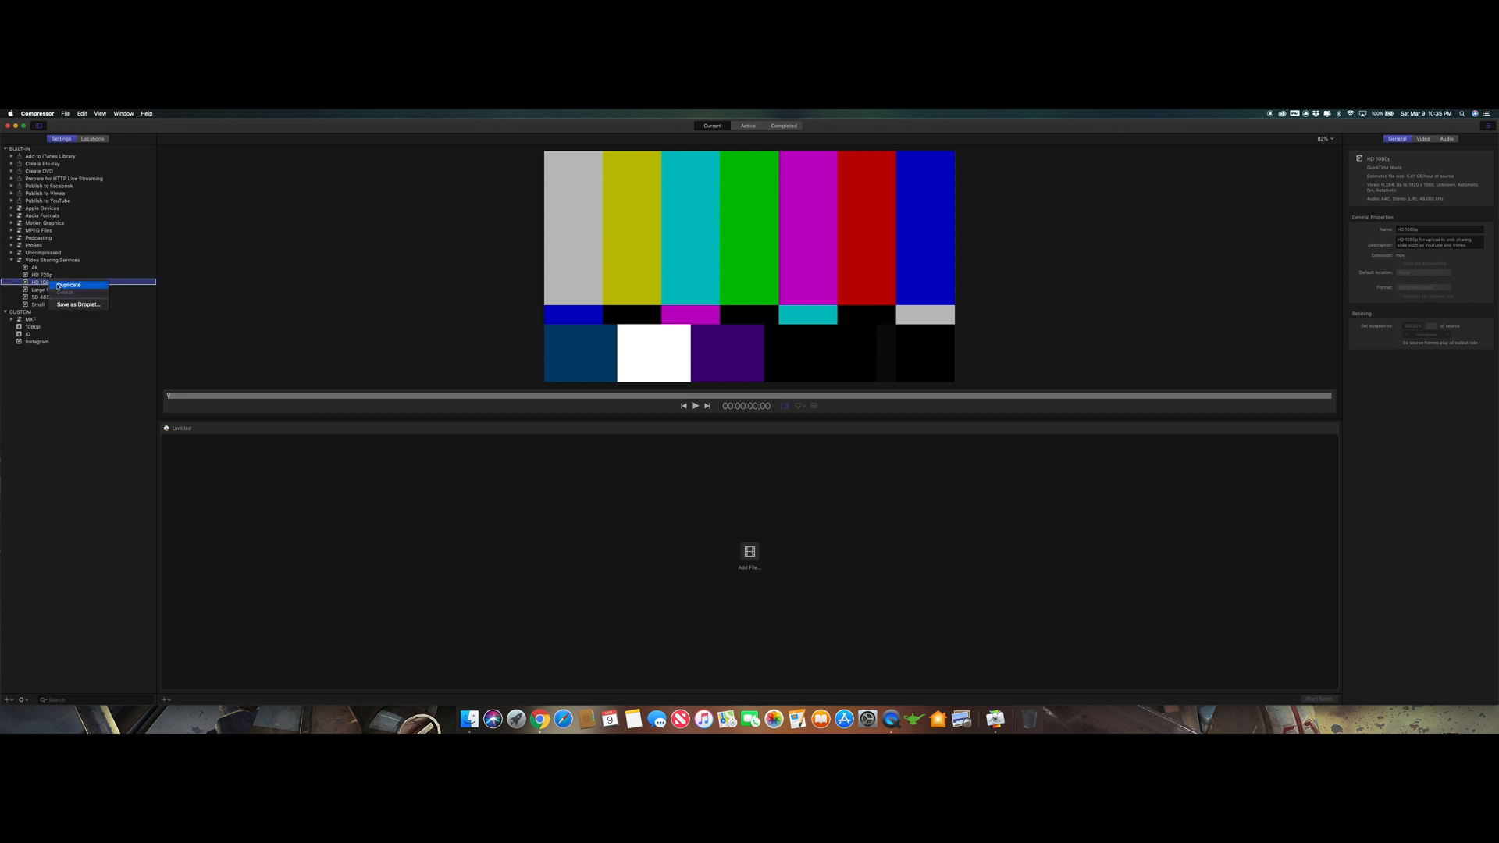
pyautogui.click(69, 285)
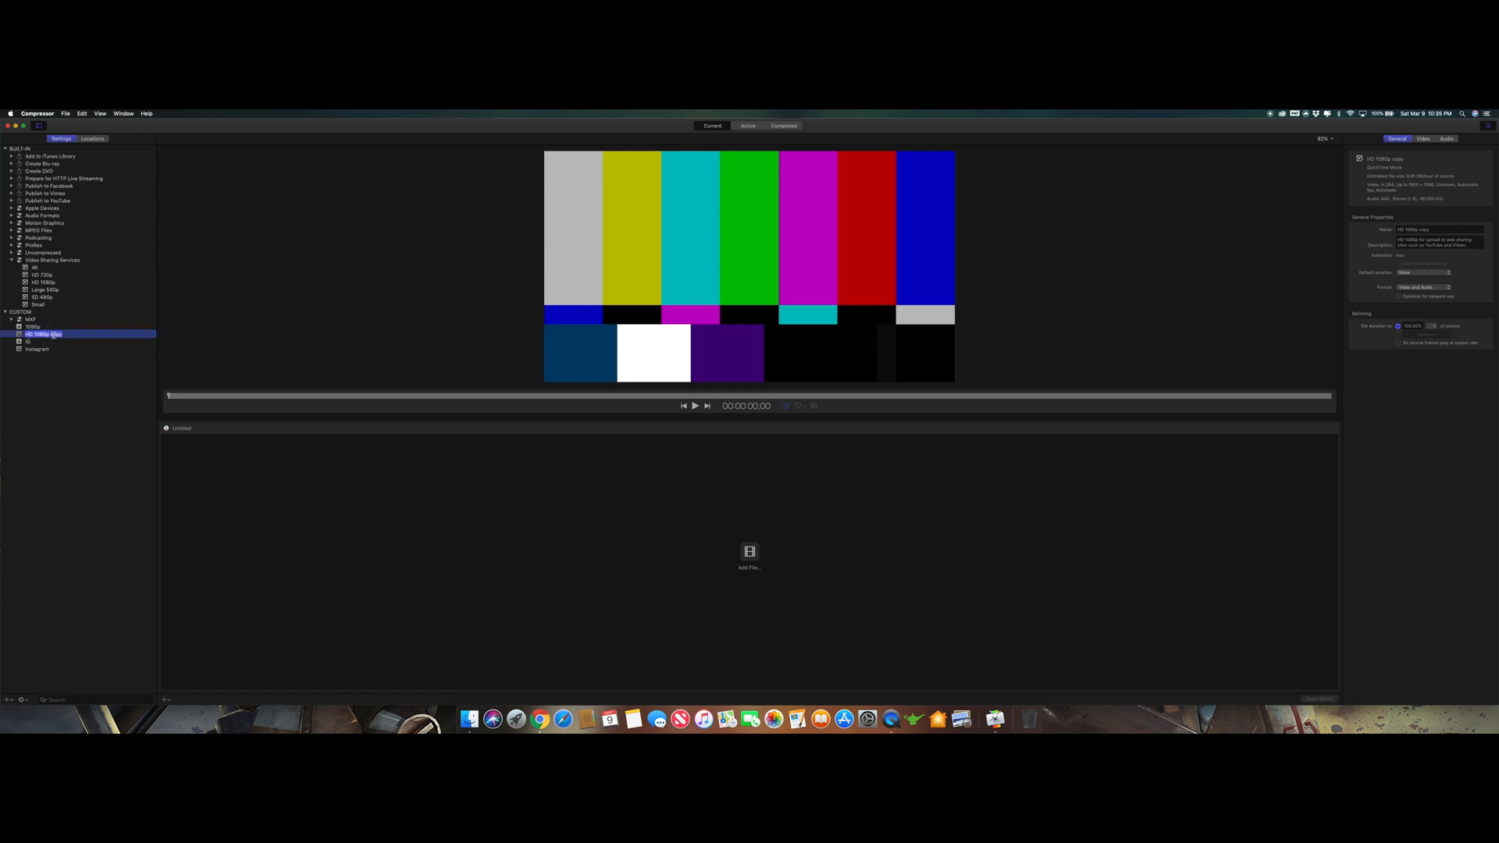
pyautogui.click(28, 333)
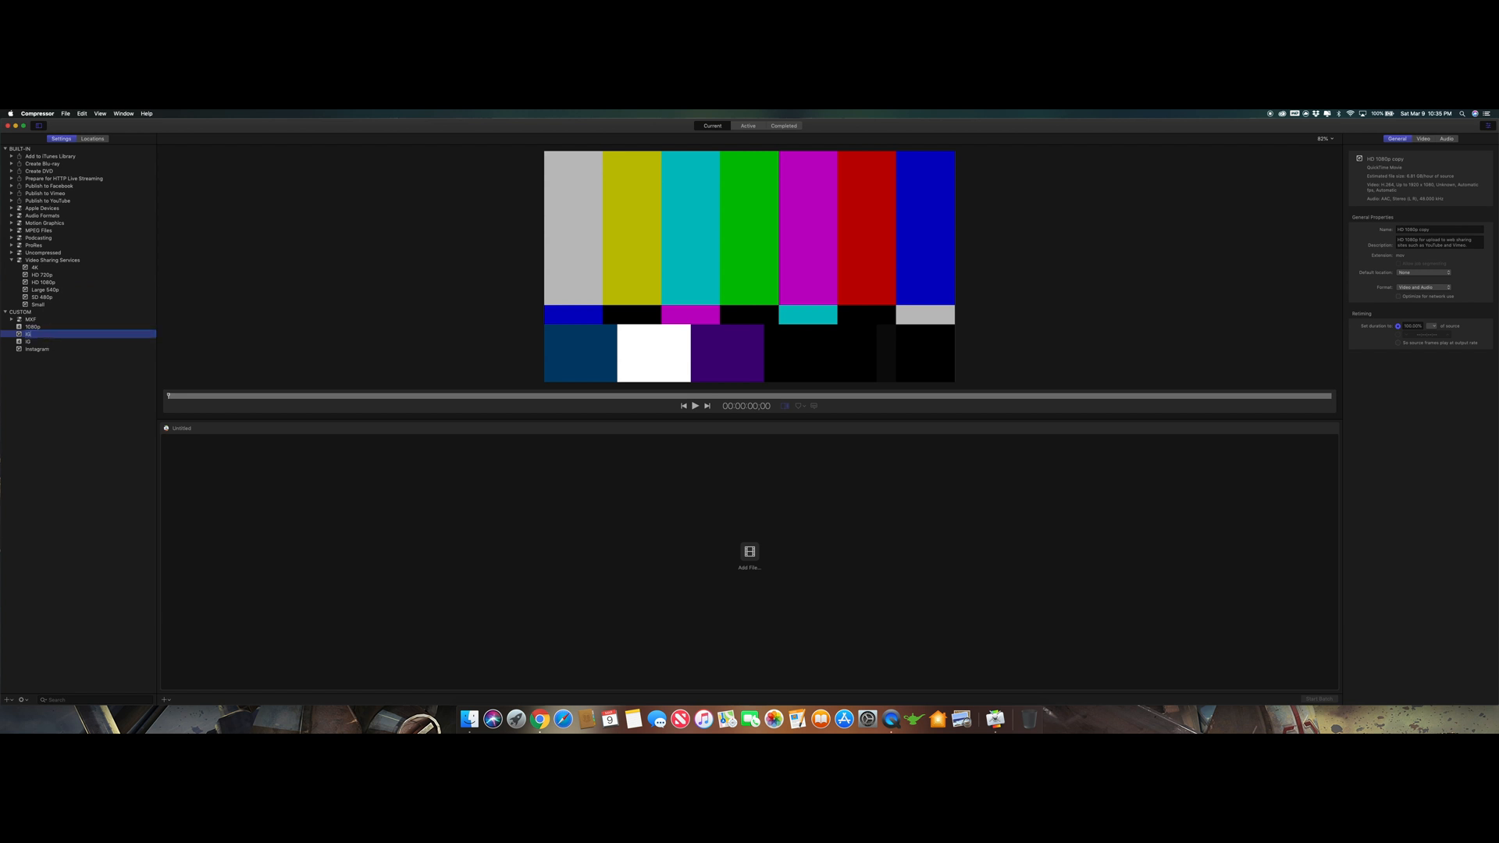
pyautogui.click(31, 342)
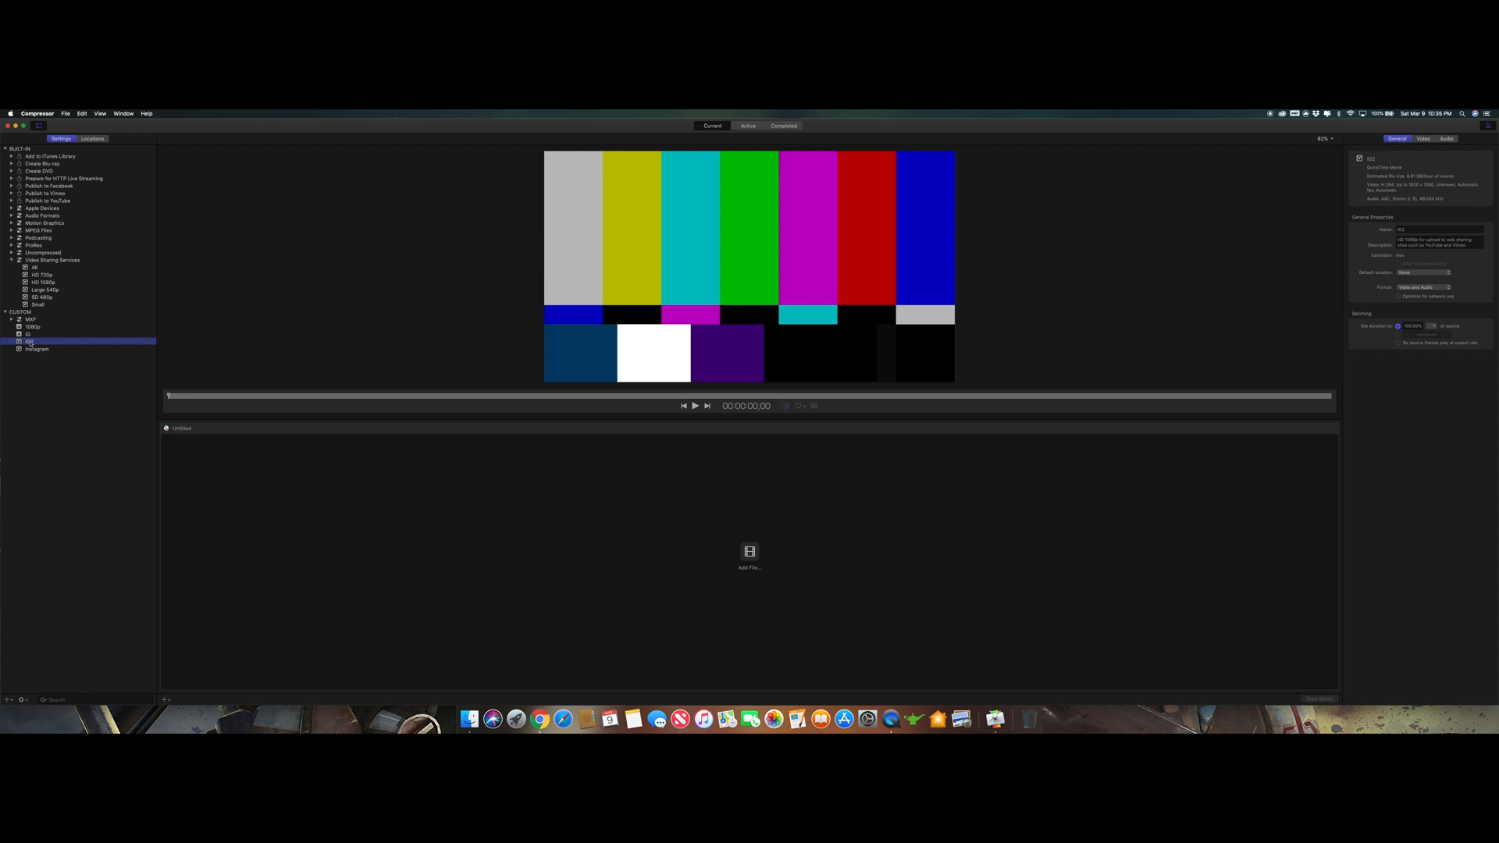
pyautogui.click(27, 333)
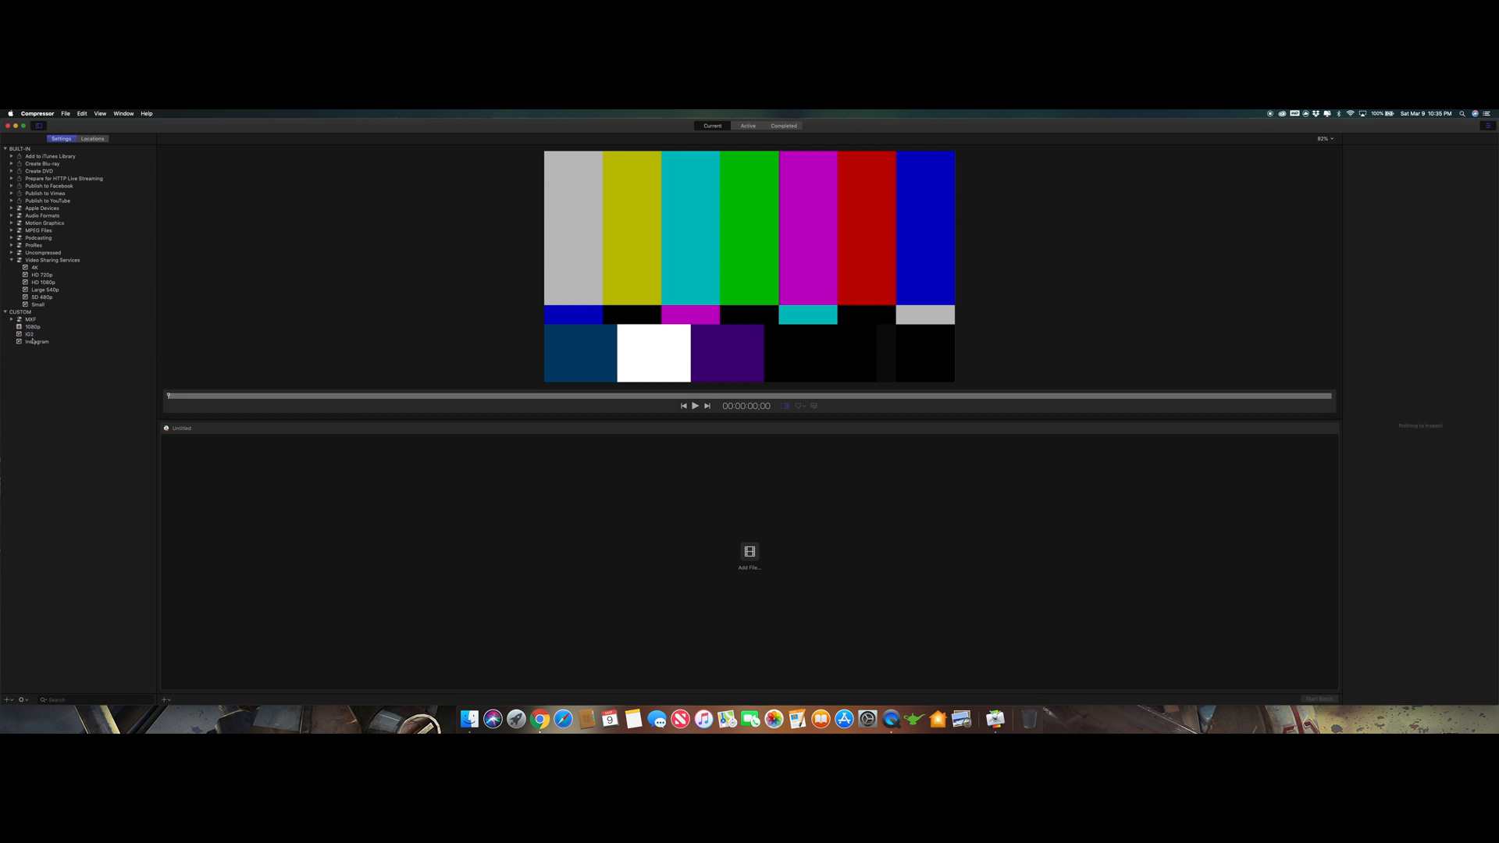
pyautogui.click(29, 334)
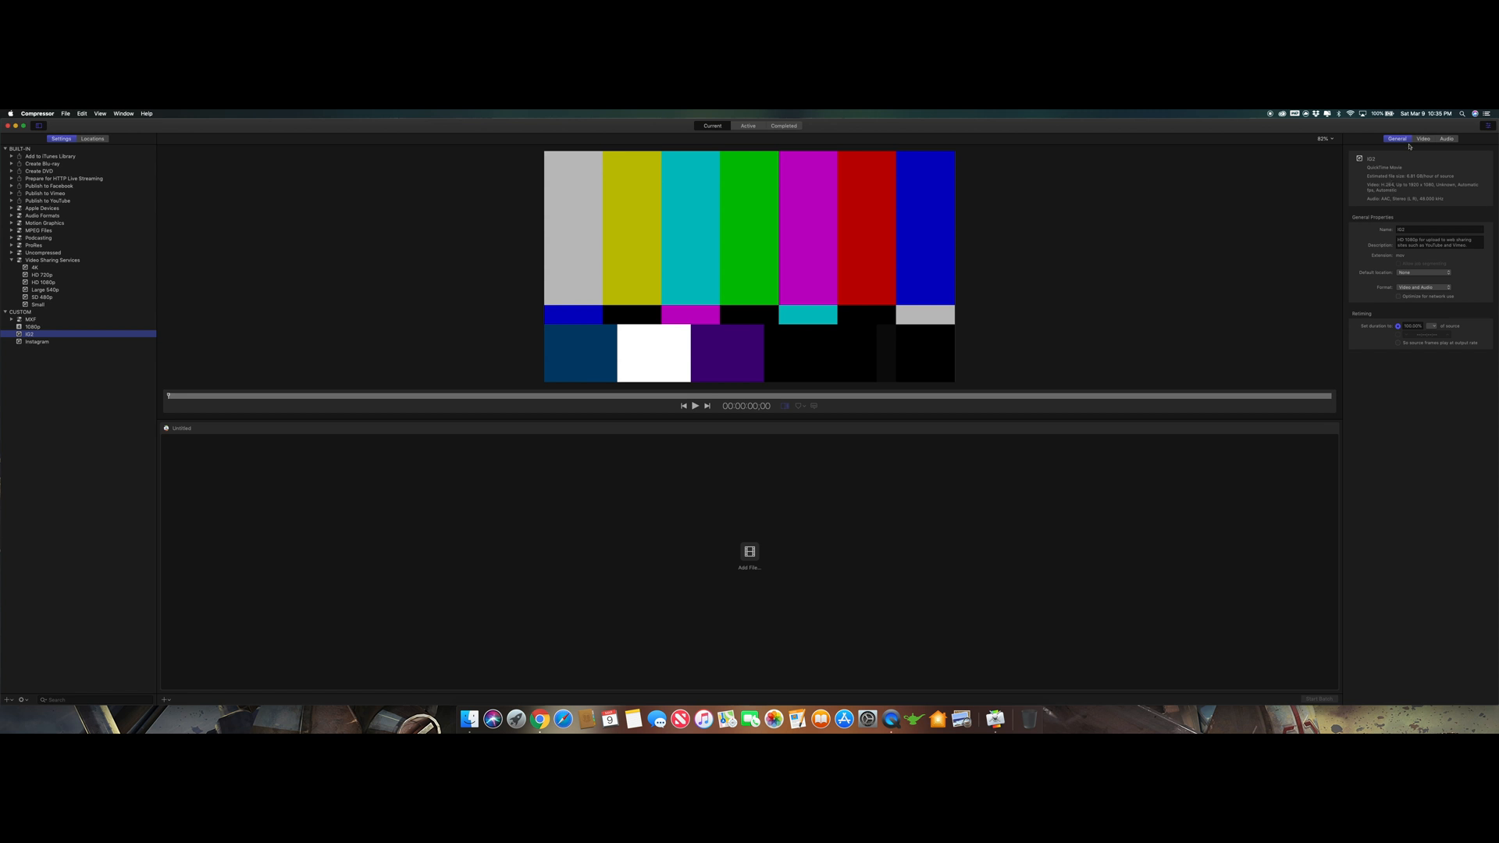
# Set IG2's video to custom 1080x1080 frame size, 24 fps, and Automatic colour space
pyautogui.click(1420, 139)
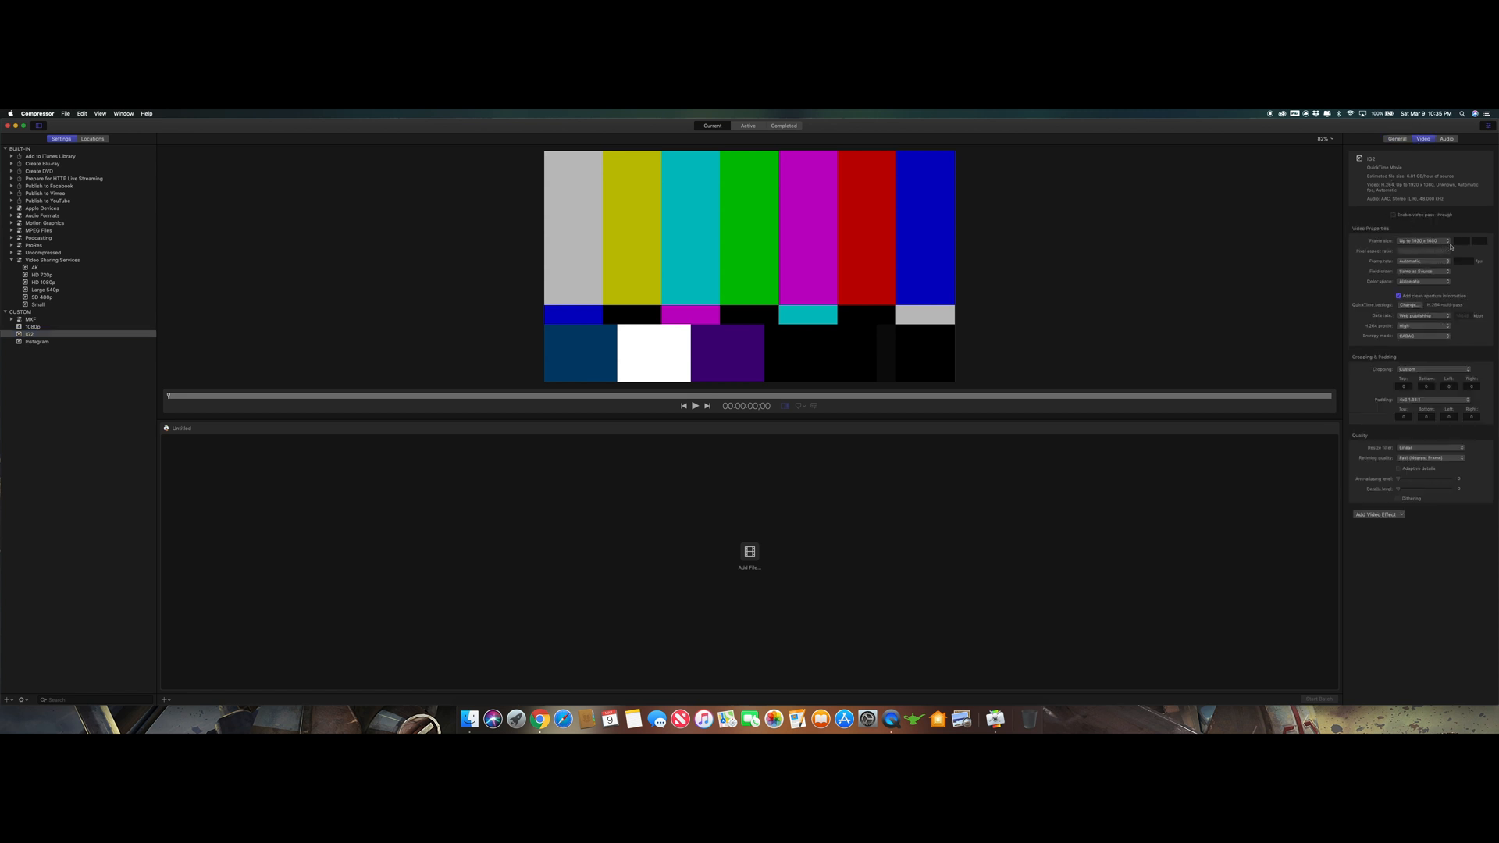
pyautogui.click(1420, 239)
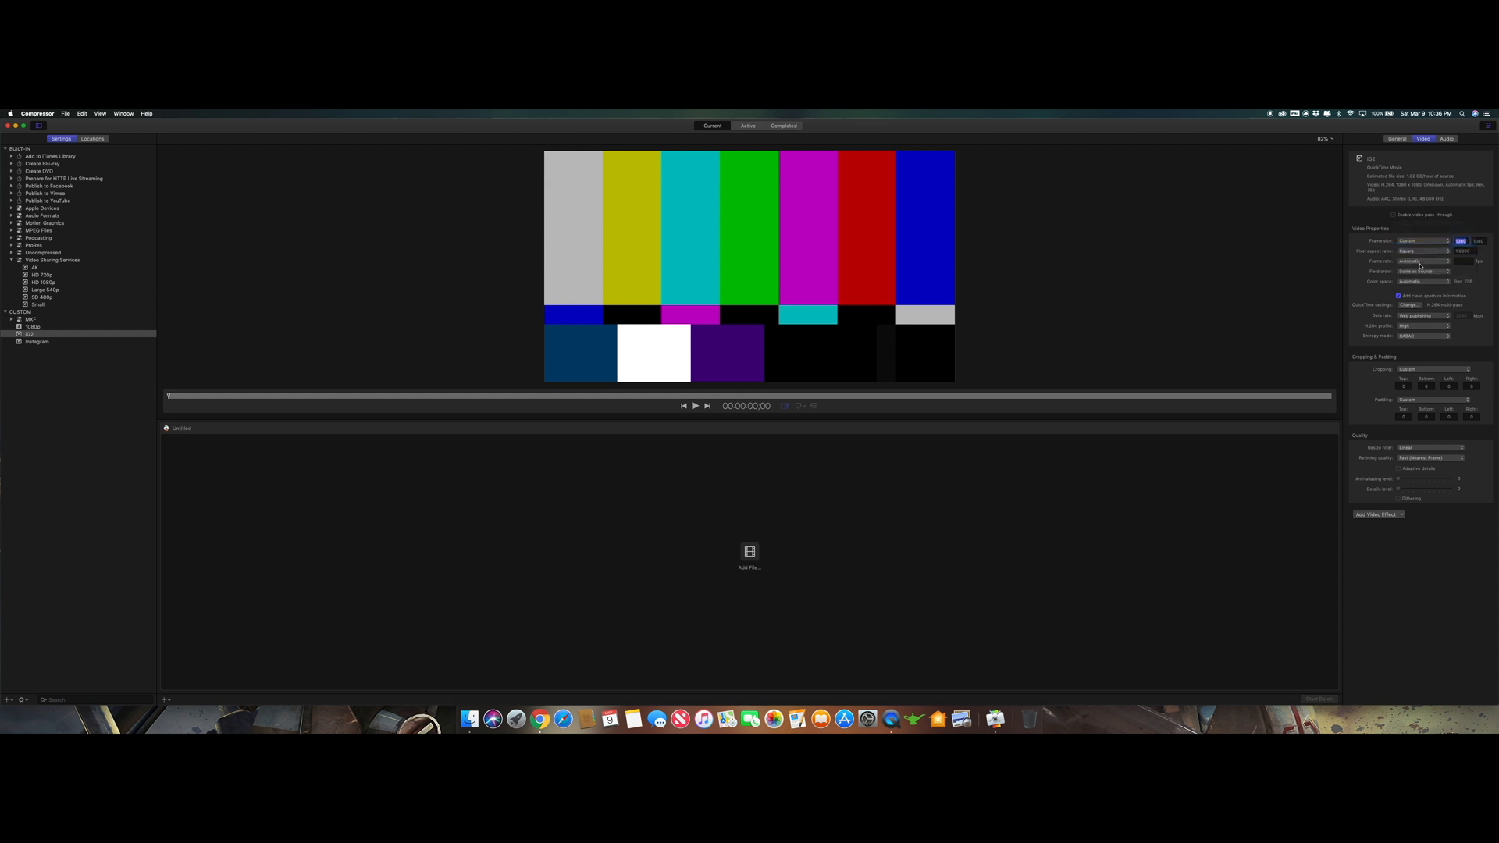
pyautogui.click(1427, 261)
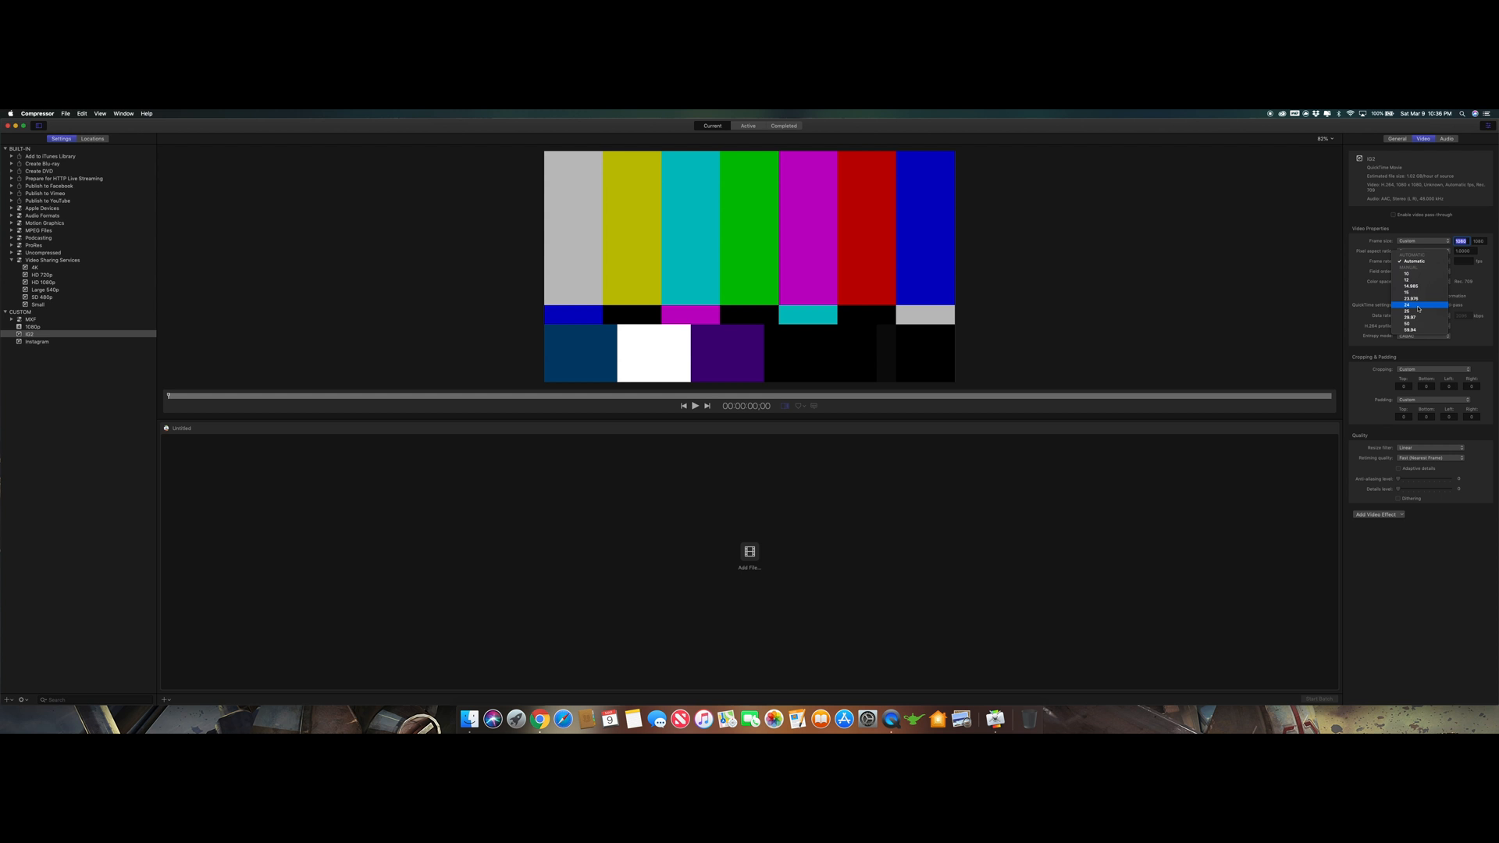
pyautogui.click(1425, 305)
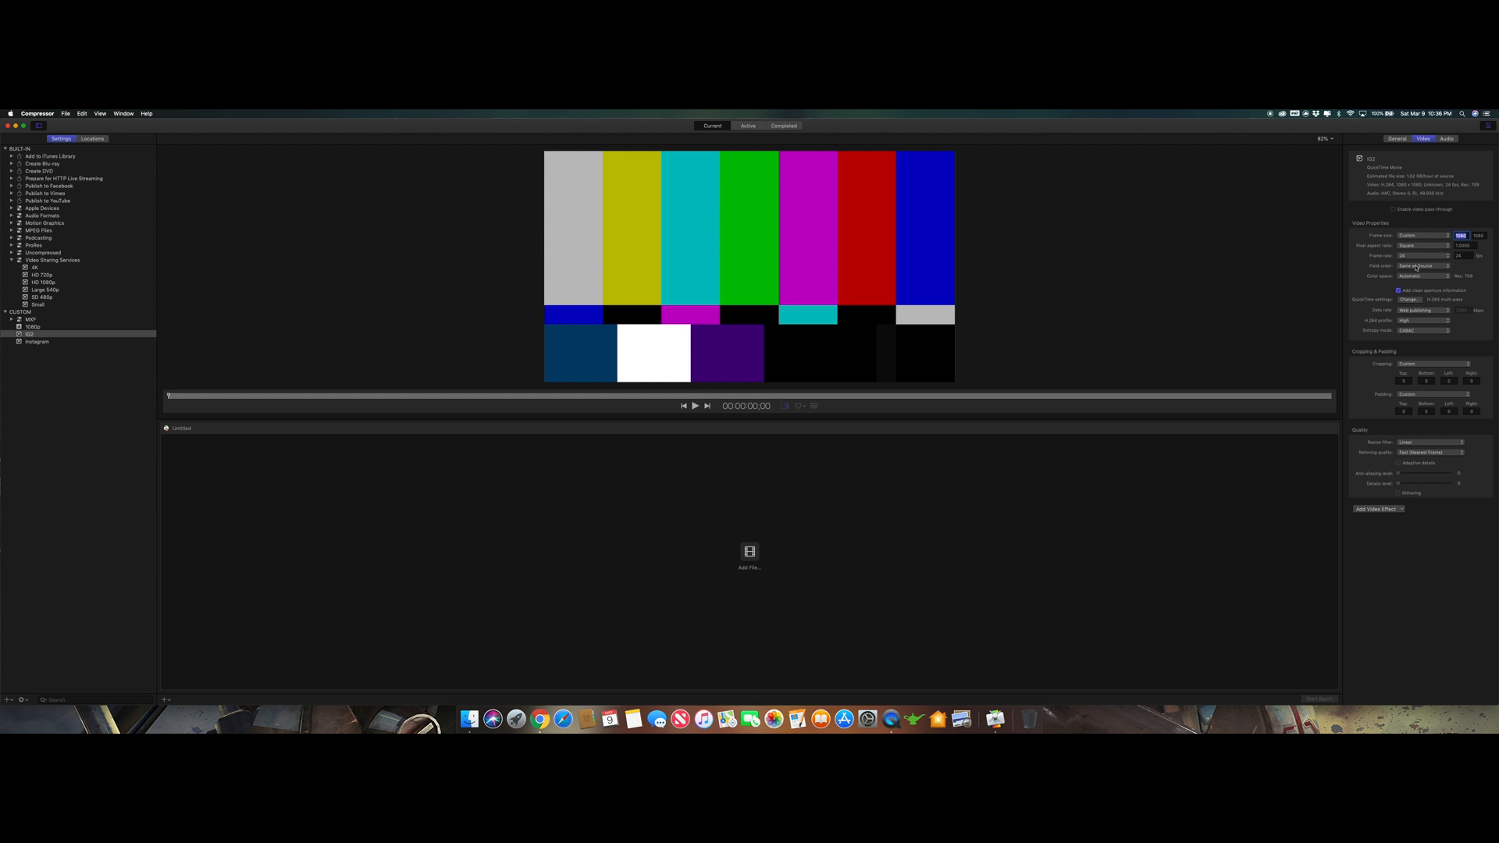
pyautogui.click(1431, 260)
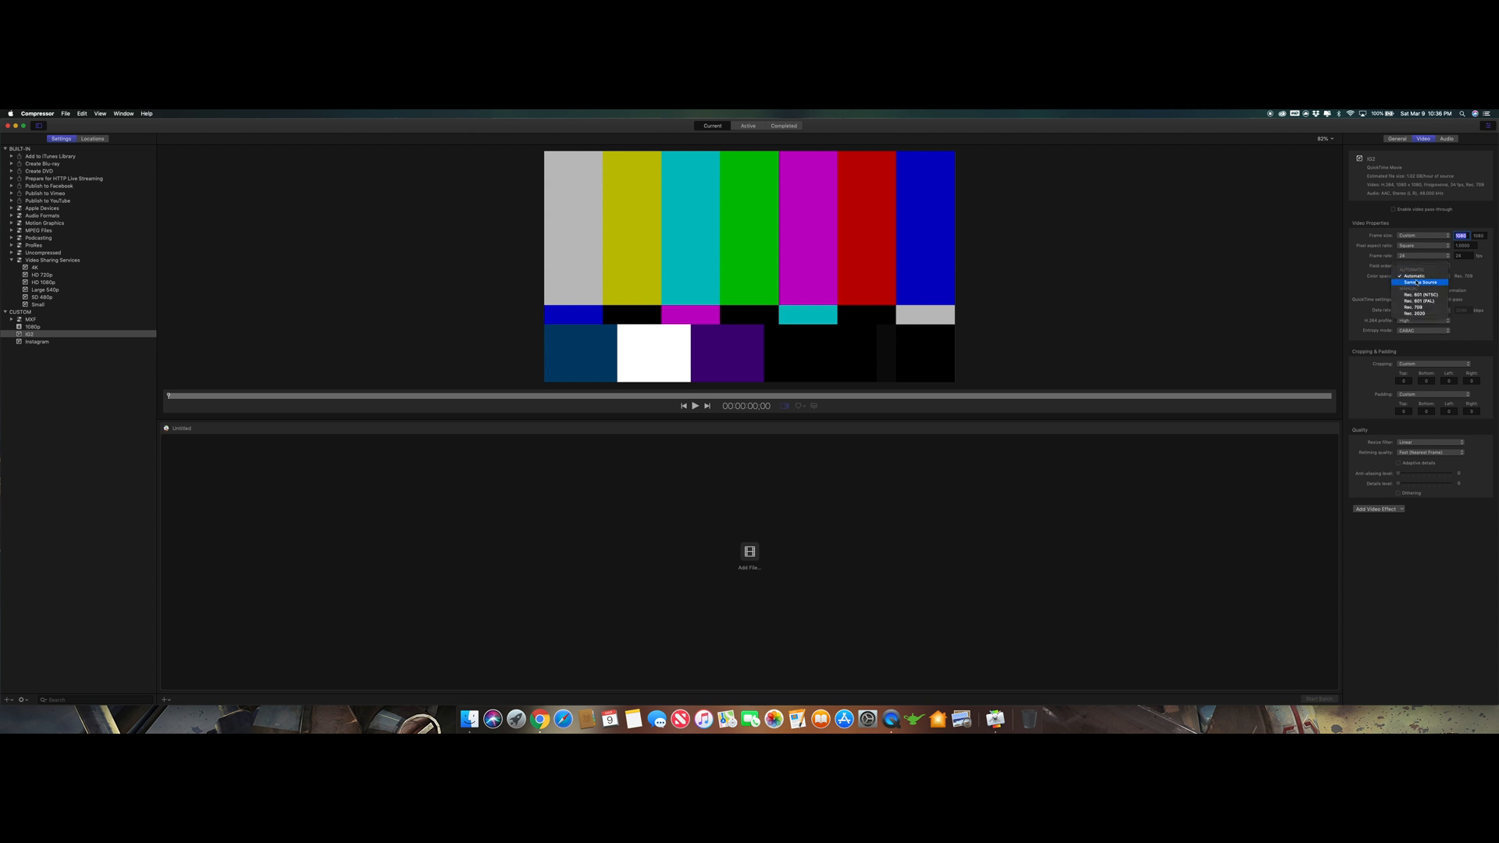
pyautogui.click(1417, 282)
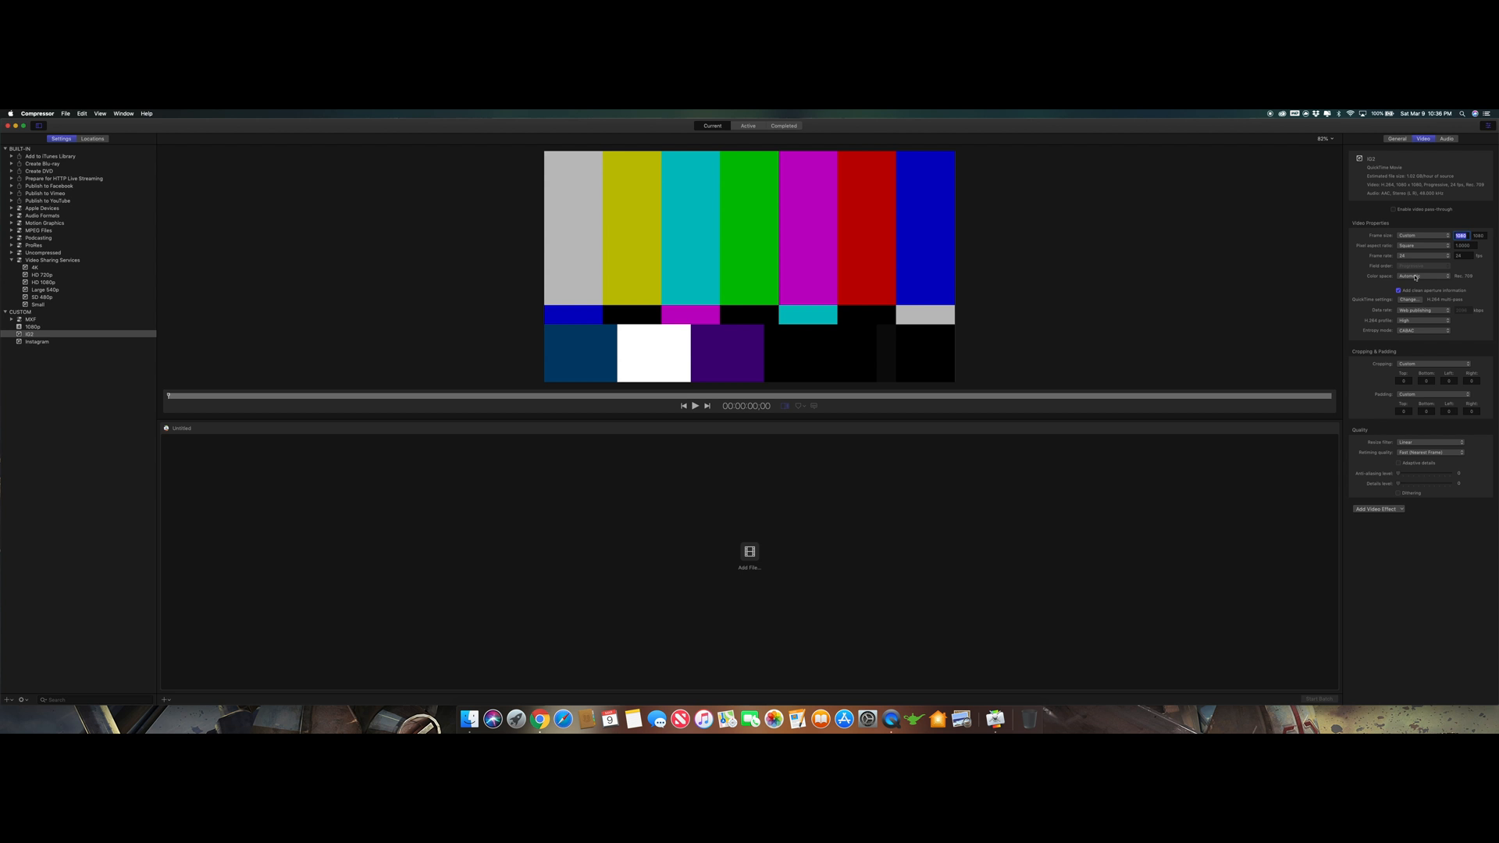
pyautogui.moveTo(1446, 285)
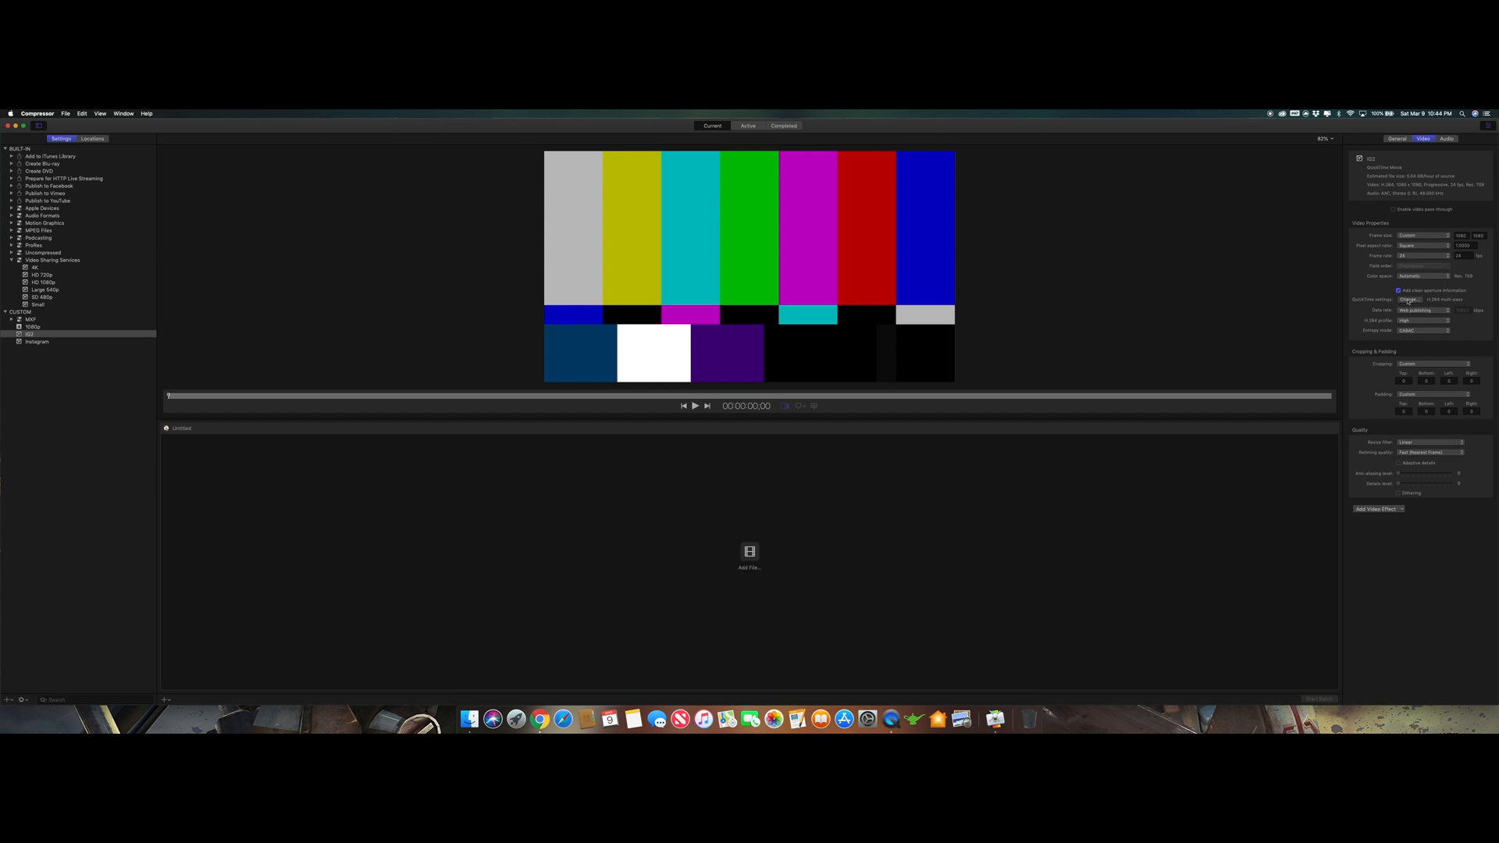
# Set IG2's data rate to Automatic
pyautogui.click(1406, 300)
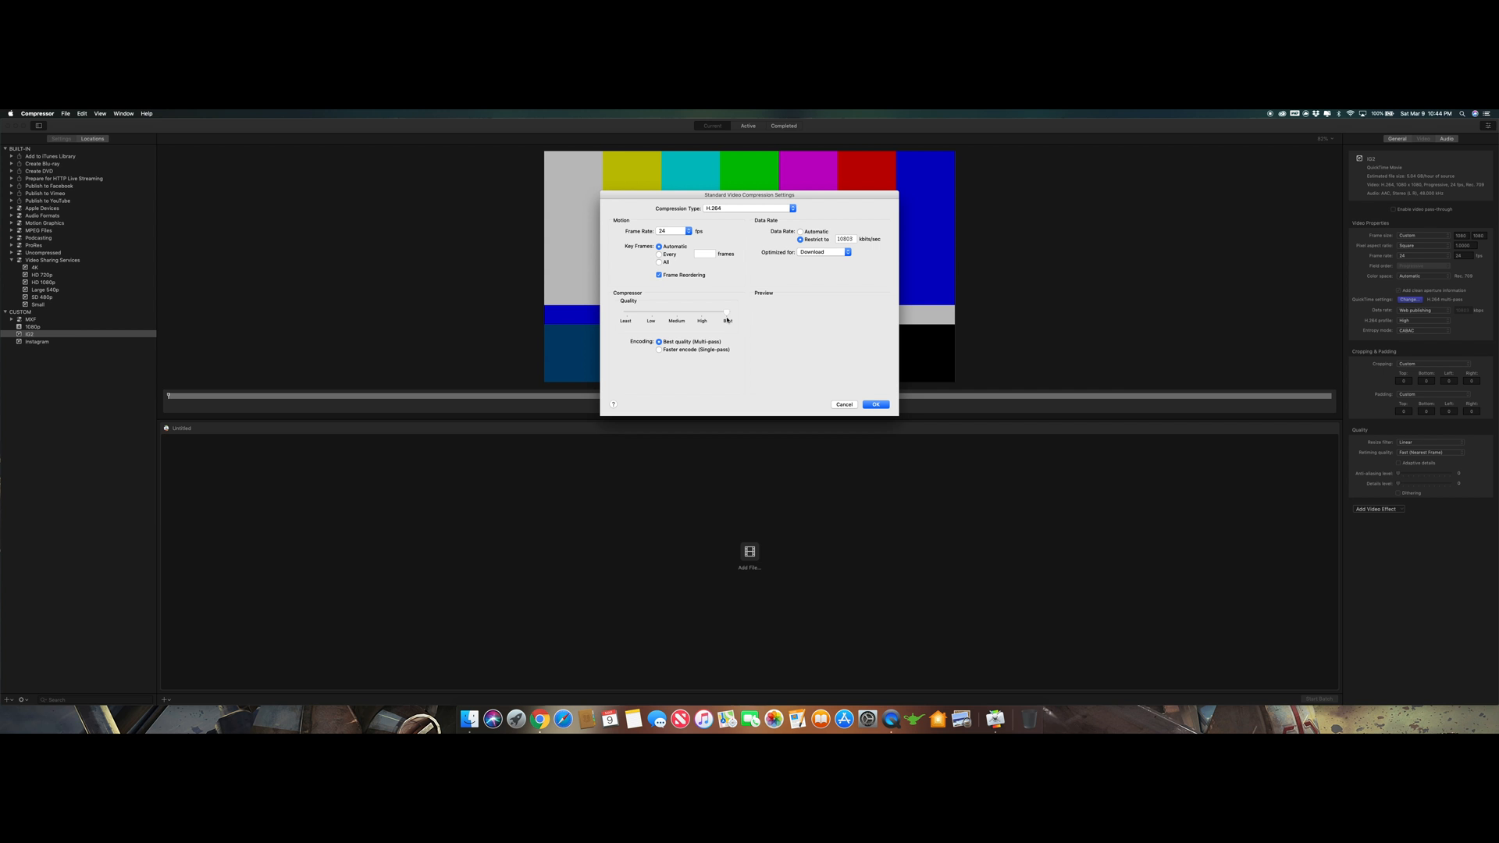
pyautogui.click(875, 404)
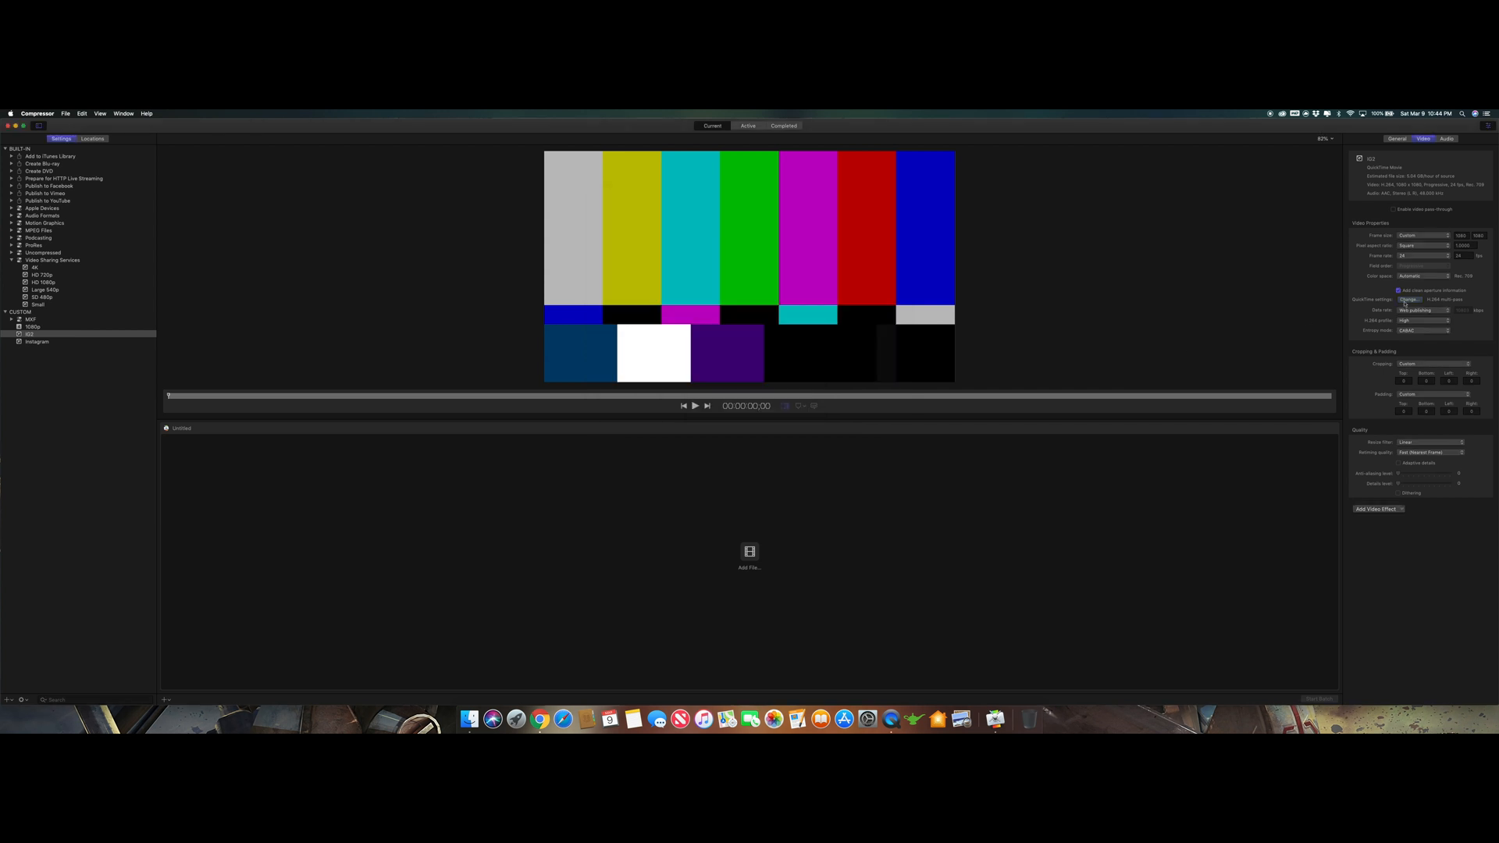
pyautogui.click(1418, 310)
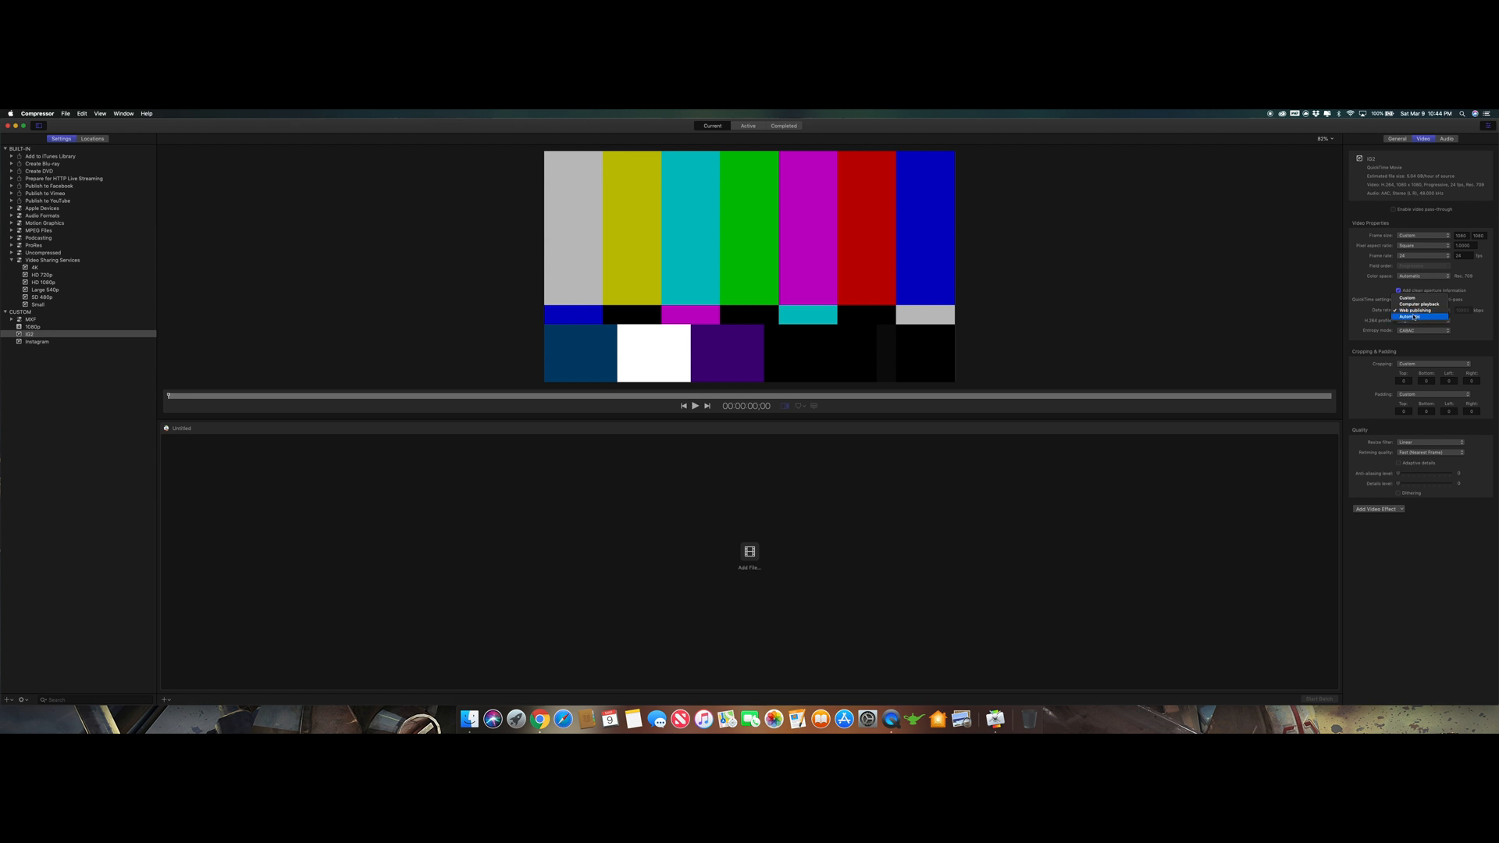
pyautogui.click(1416, 317)
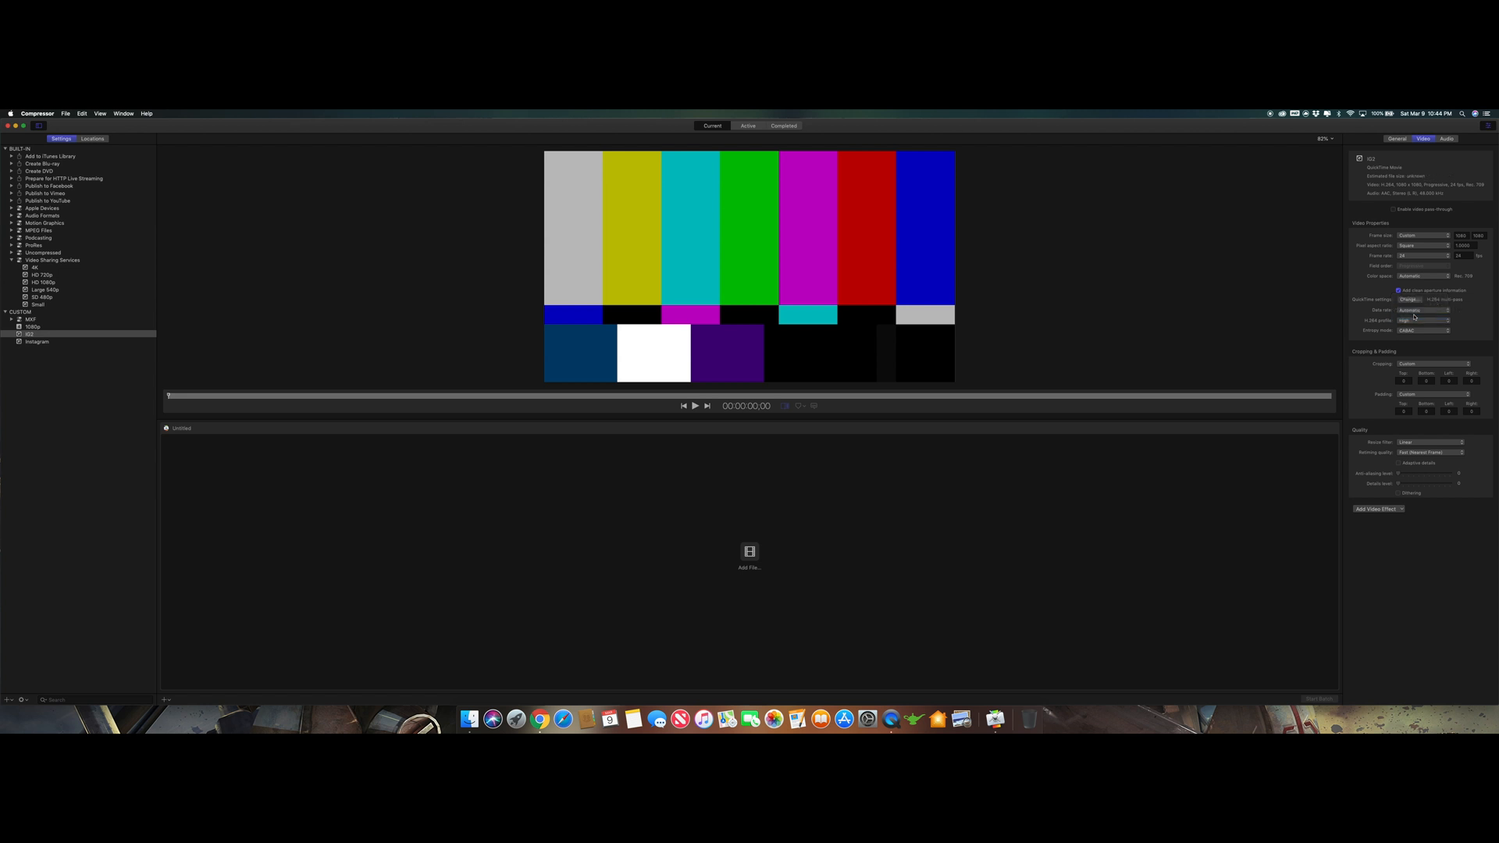
pyautogui.click(1421, 310)
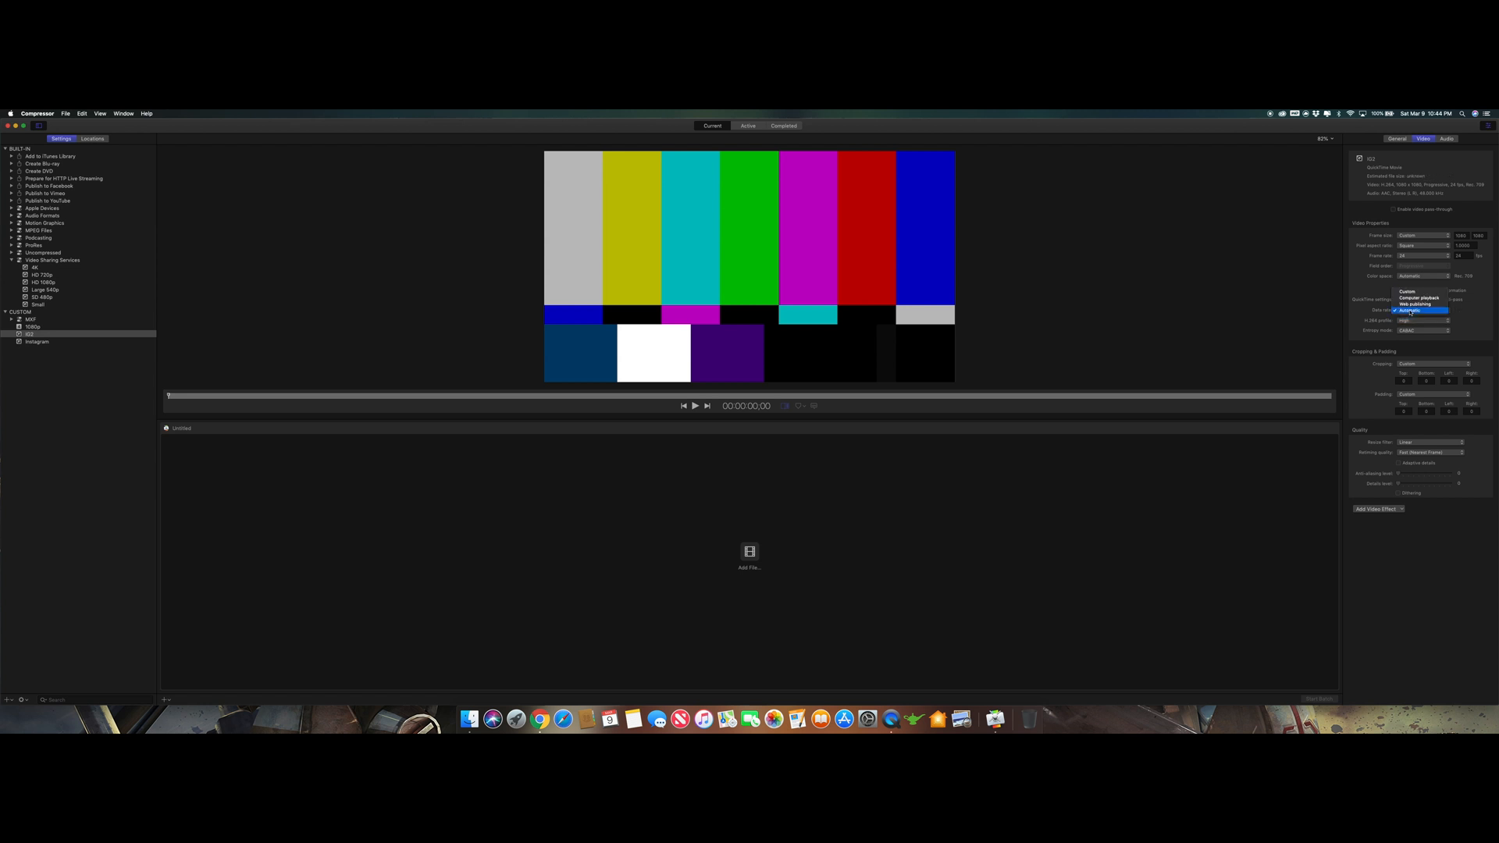
pyautogui.click(1423, 311)
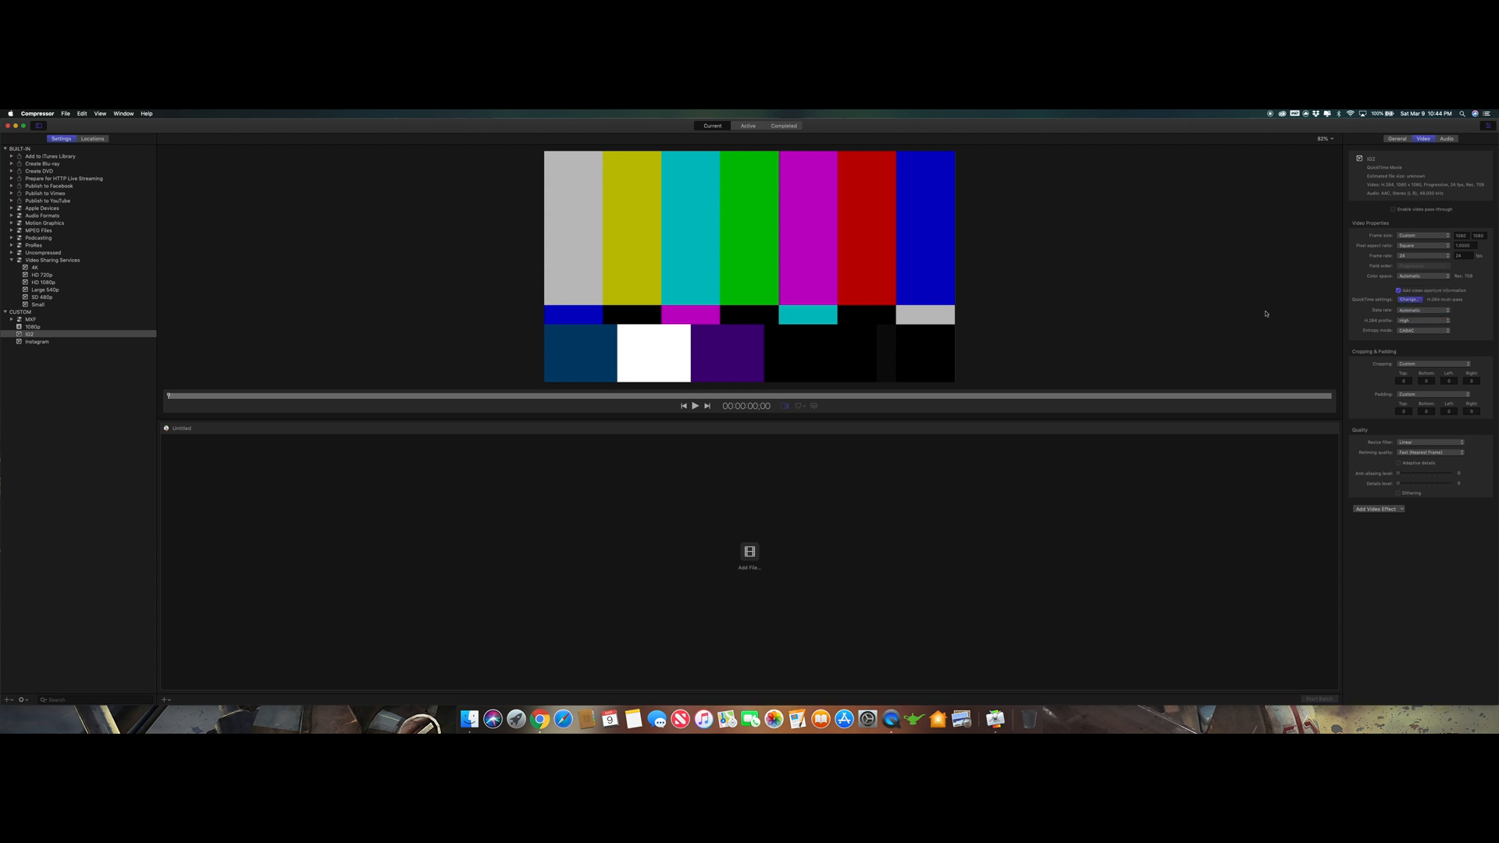
# Set H.264 compression quality to Best, then open the file chooser to add a clip
pyautogui.click(1406, 299)
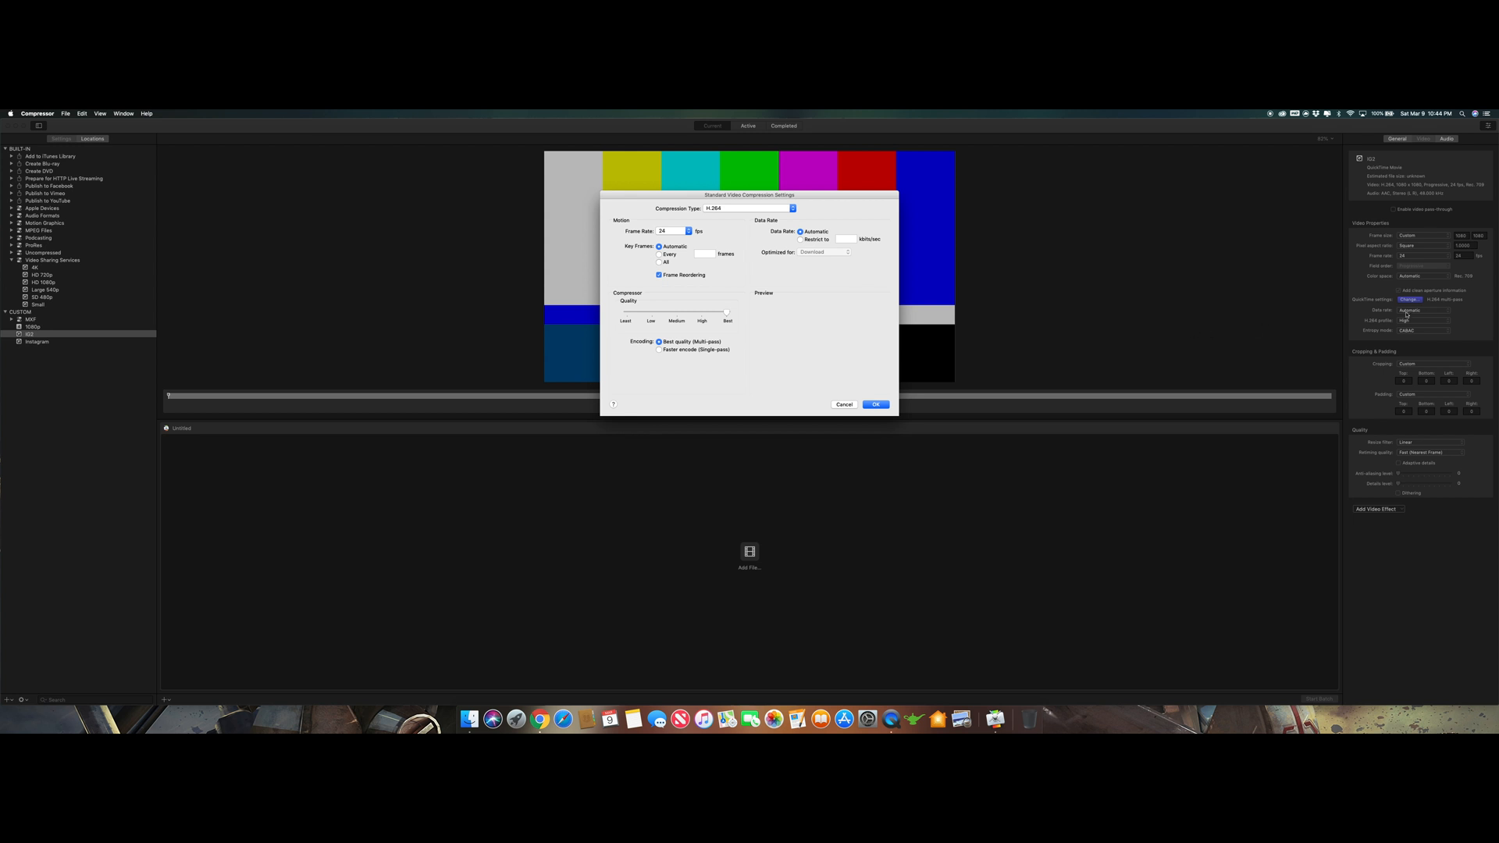
pyautogui.click(875, 404)
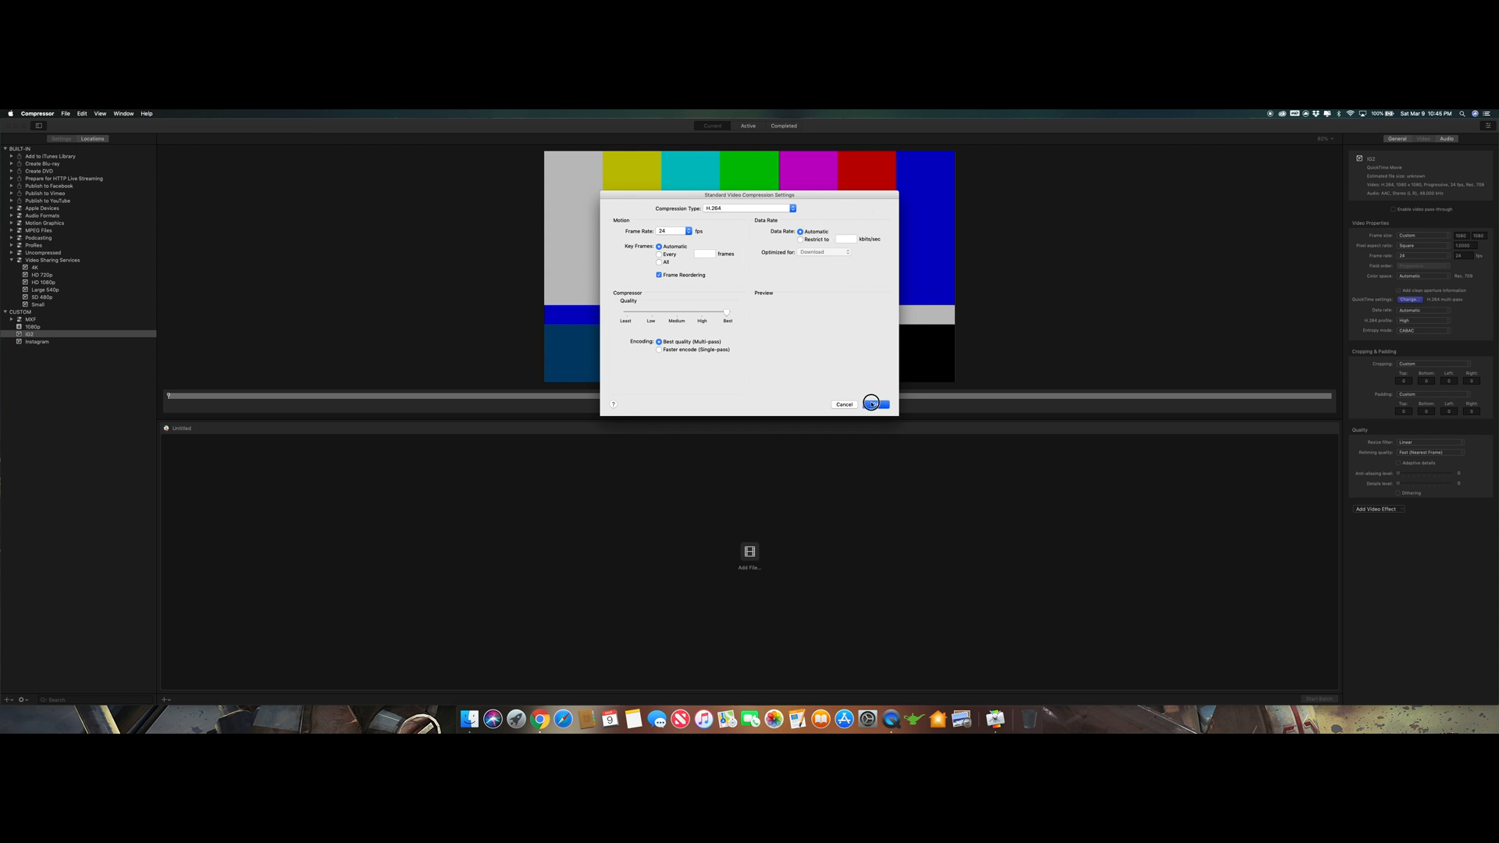
pyautogui.click(872, 403)
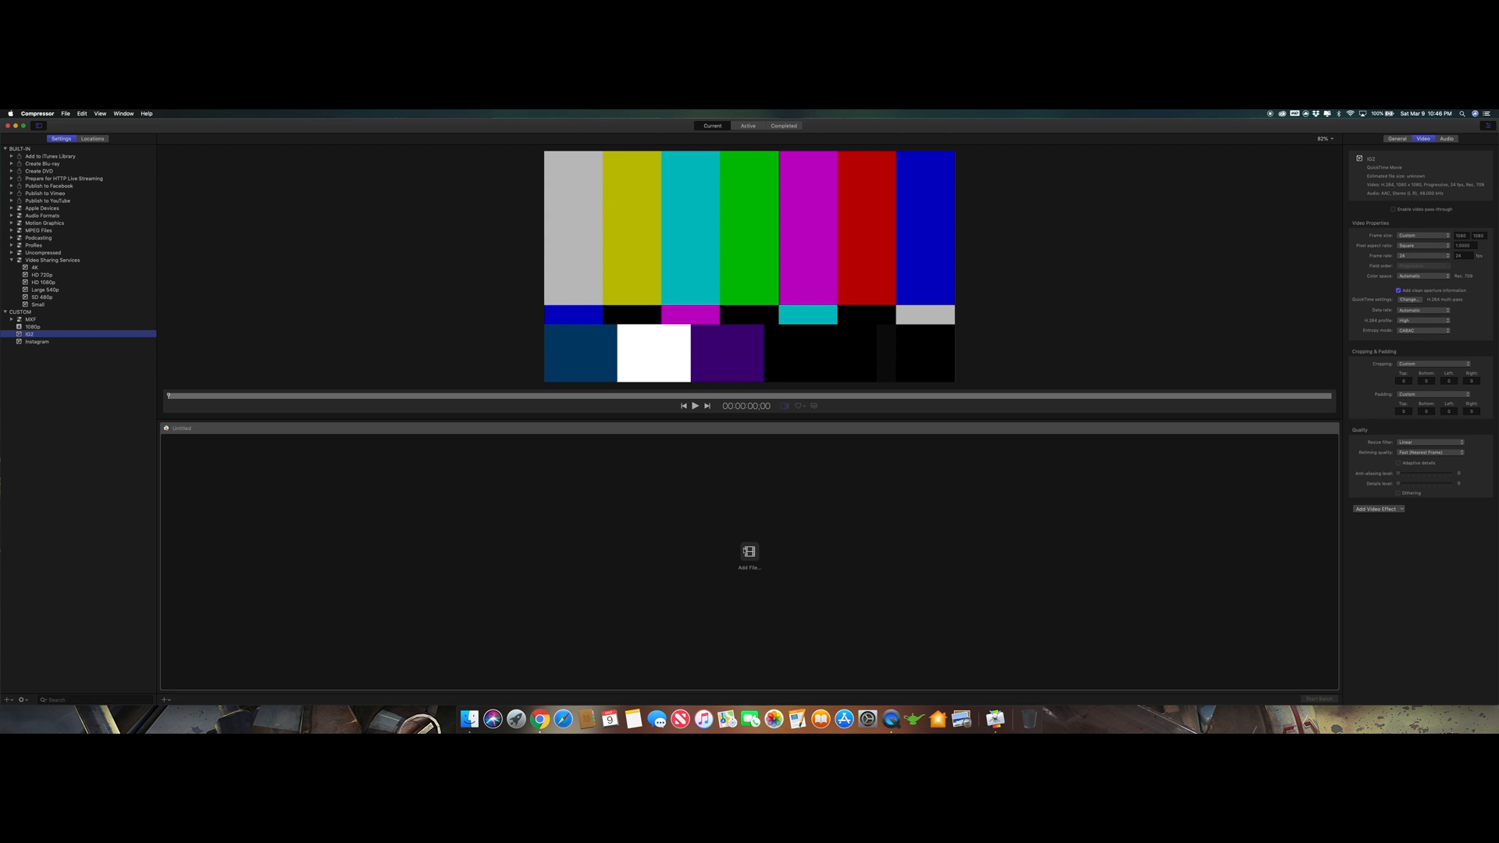
pyautogui.click(749, 556)
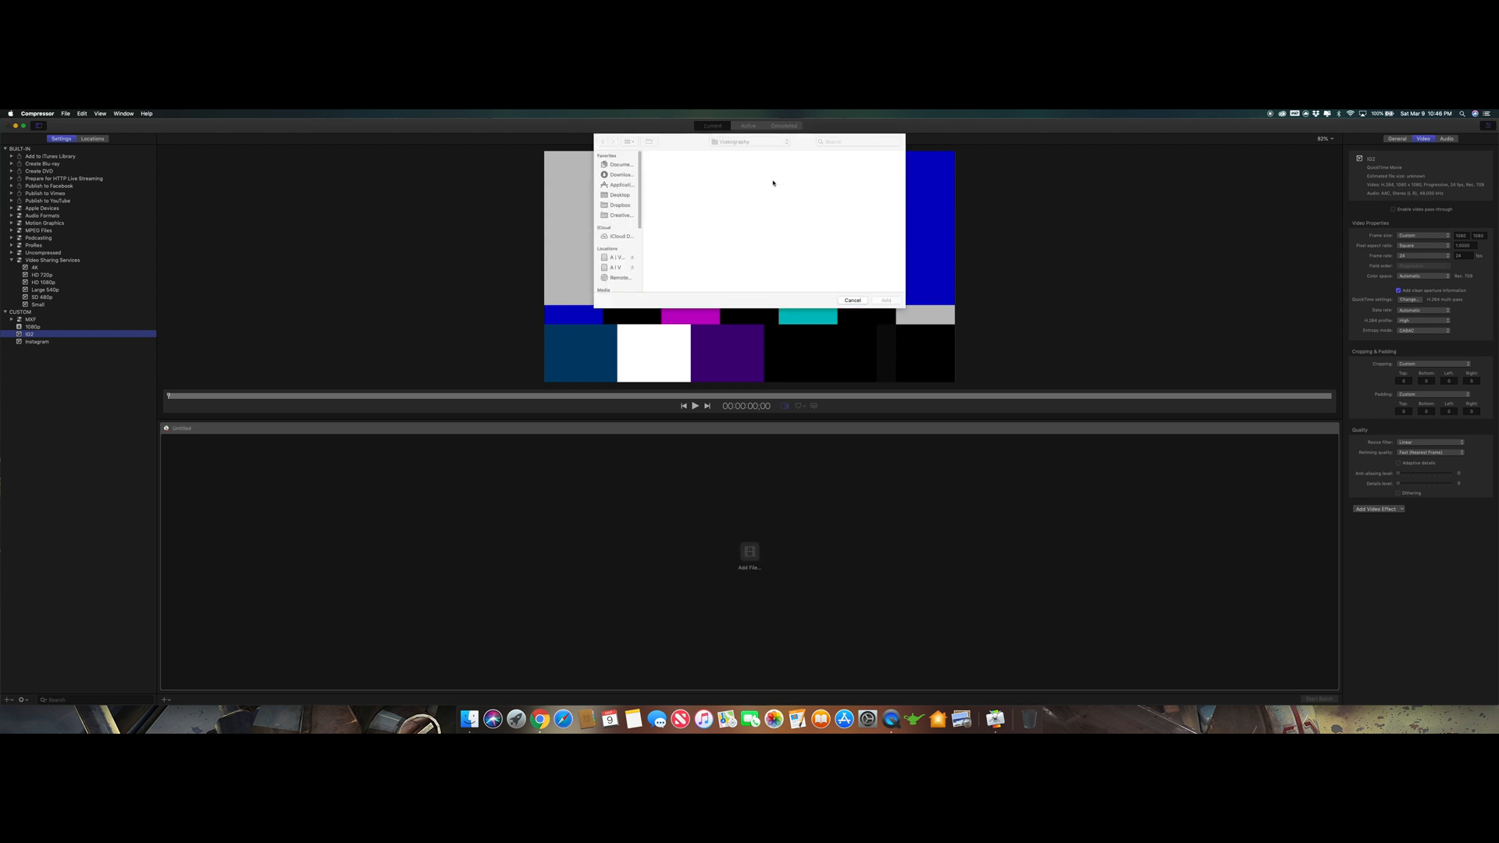